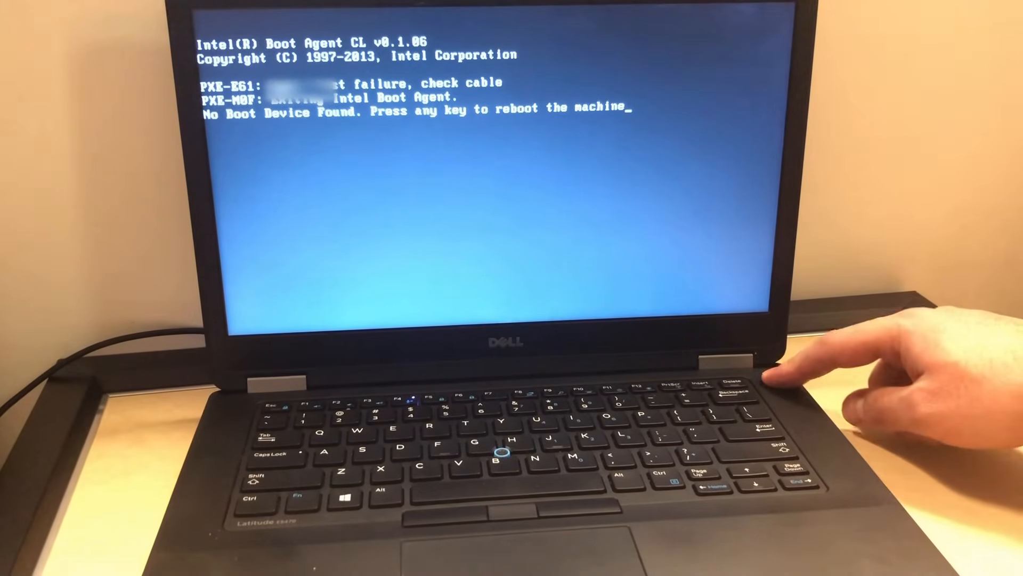
Step: Reboot the laptop after the no-boot-device error to reach the one-time boot menu
{"action": "key", "text": "enter"}
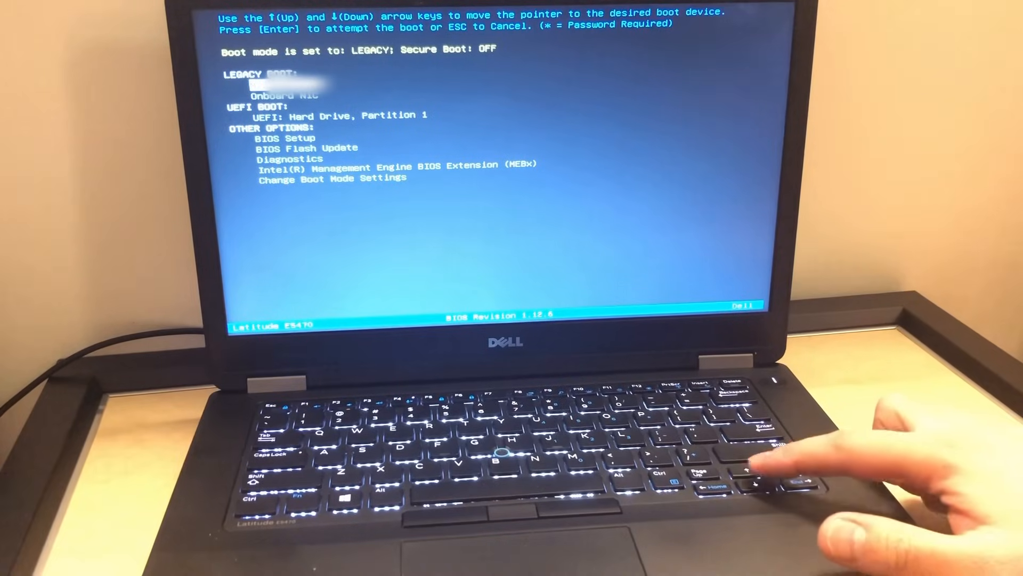
Step: Select Diagnostics under Other Options in the one-time boot menu
{"action": "key", "text": "Down"}
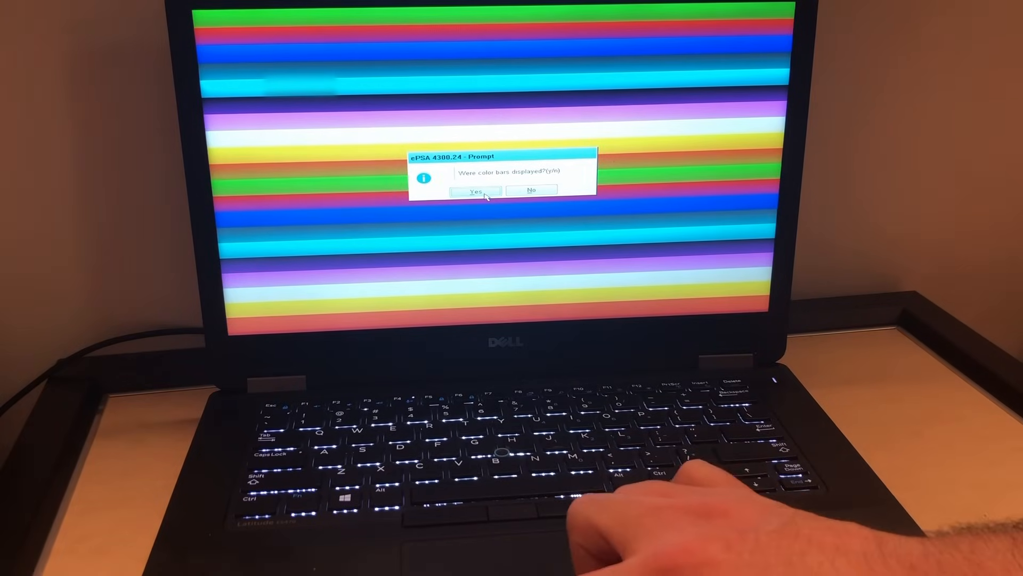
Step: Answer Yes to 'Were color bars displayed?' and let the quick tests finish
{"action": "left_click", "coordinate": [474, 191]}
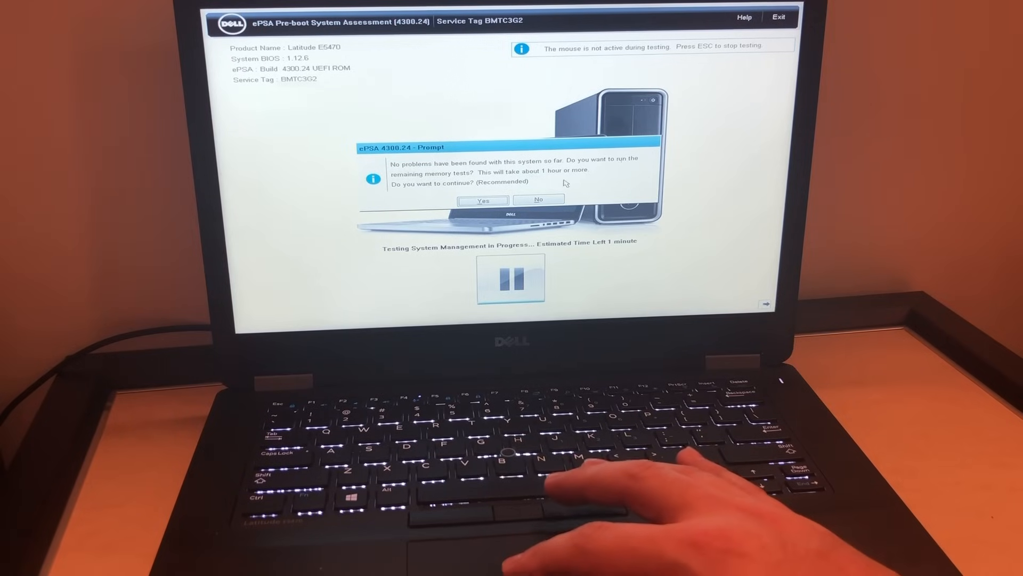
Step: Decline the remaining memory tests and dismiss the 'All tests passed' message
{"action": "left_click", "coordinate": [539, 200]}
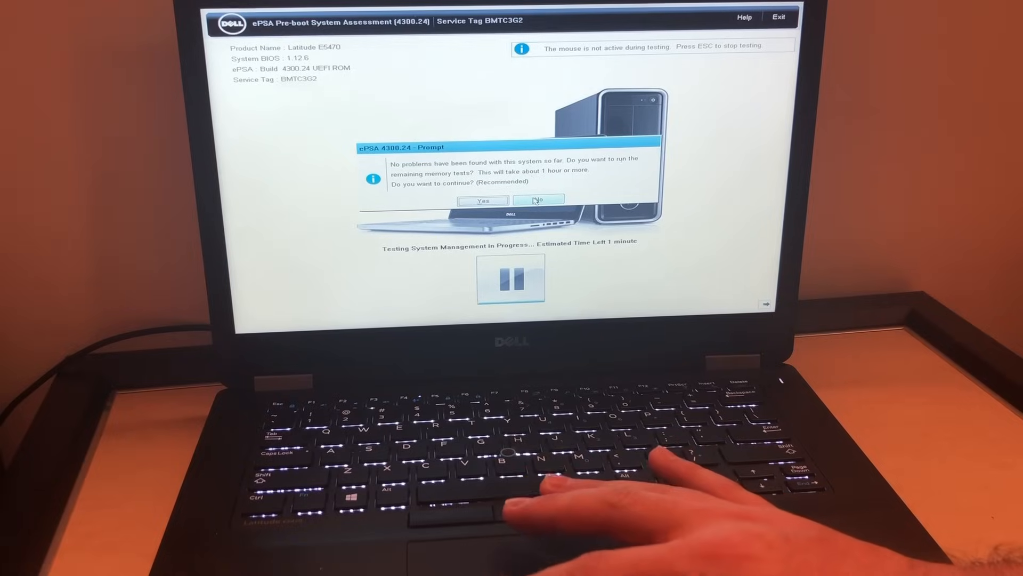
{"action": "left_click", "coordinate": [539, 199]}
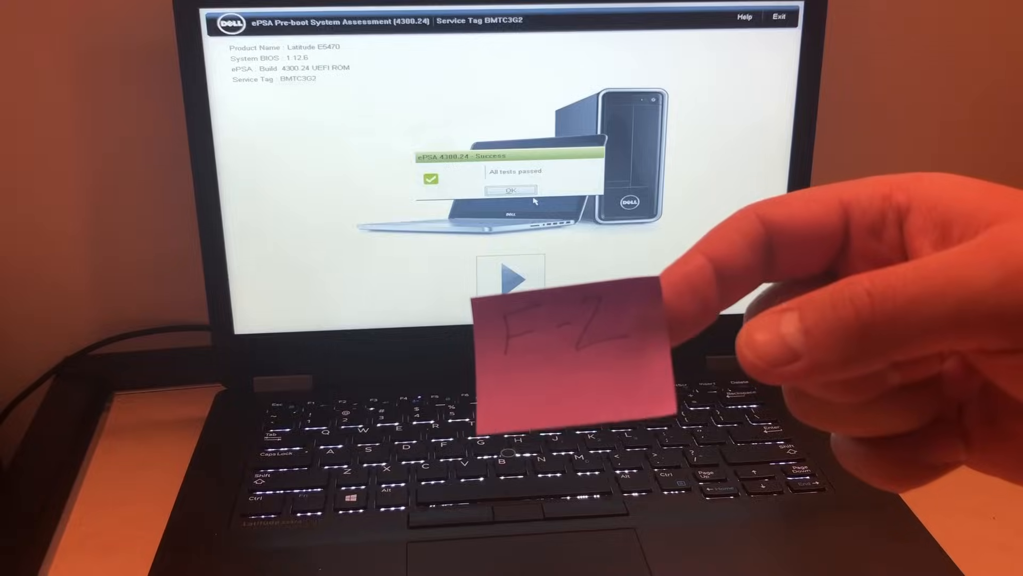
{"action": "left_click", "coordinate": [511, 190]}
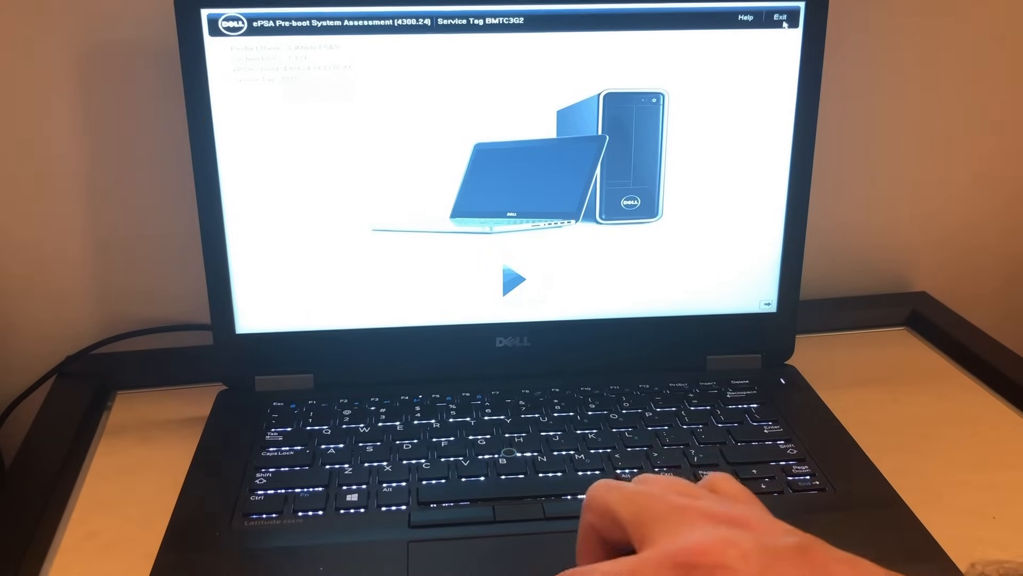
Step: Exit ePSA Diagnostics and confirm the reboot prompt
{"action": "left_click", "coordinate": [781, 17]}
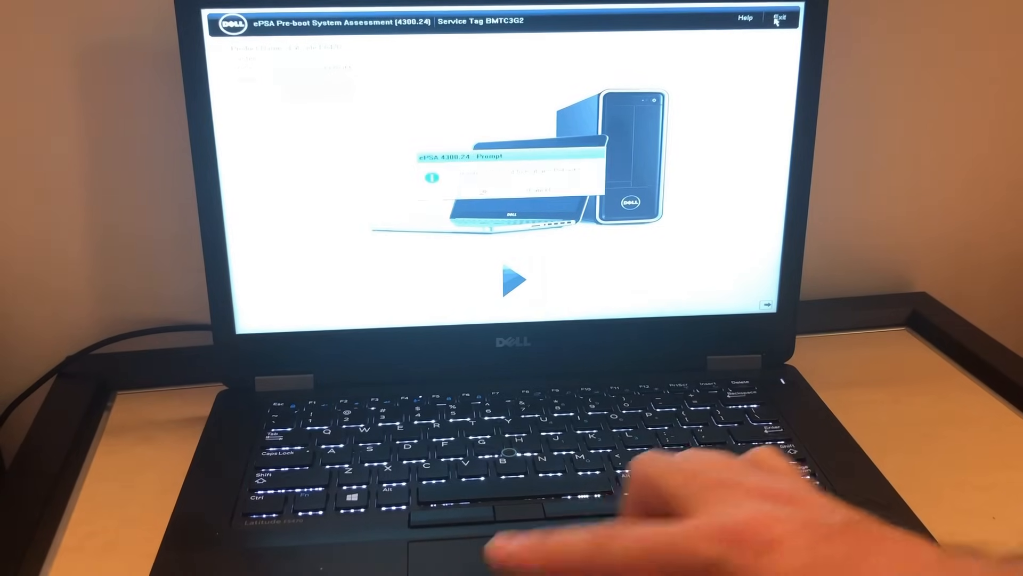
{"action": "left_click", "coordinate": [779, 18]}
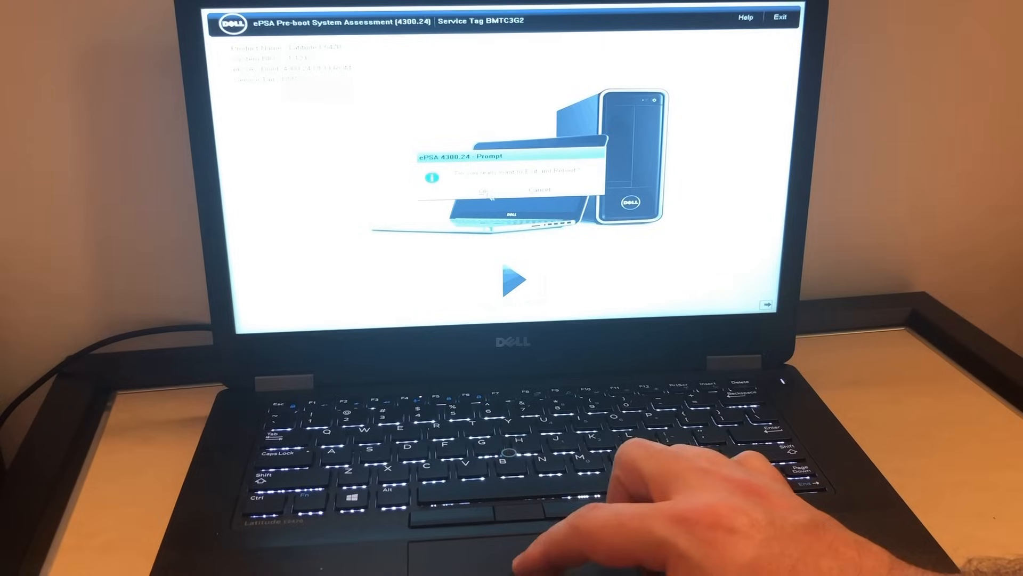
{"action": "left_click", "coordinate": [486, 189]}
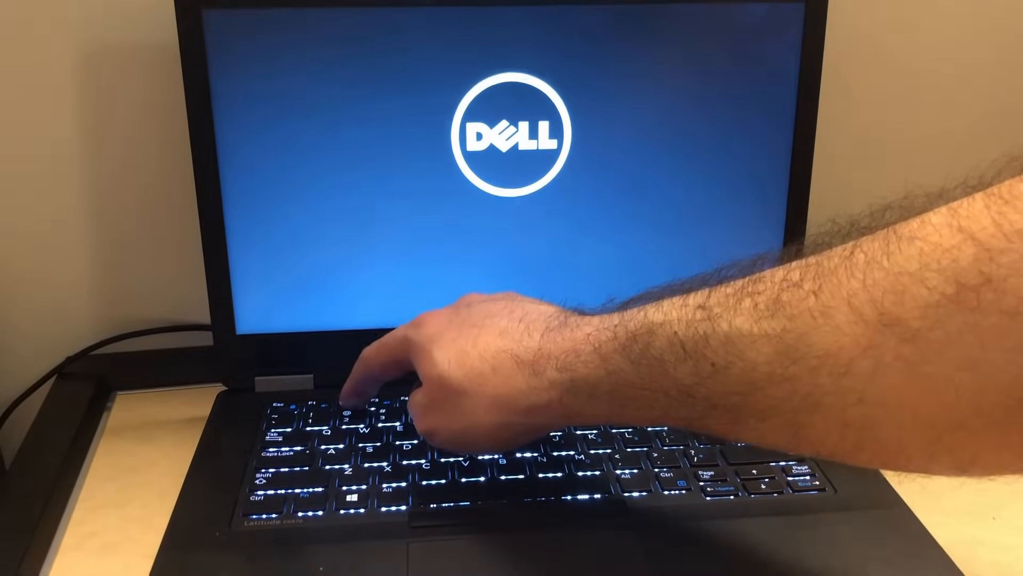
Step: Press F2 at the Dell logo to enter BIOS Setup's Boot Sequence page
{"action": "key", "text": "f2"}
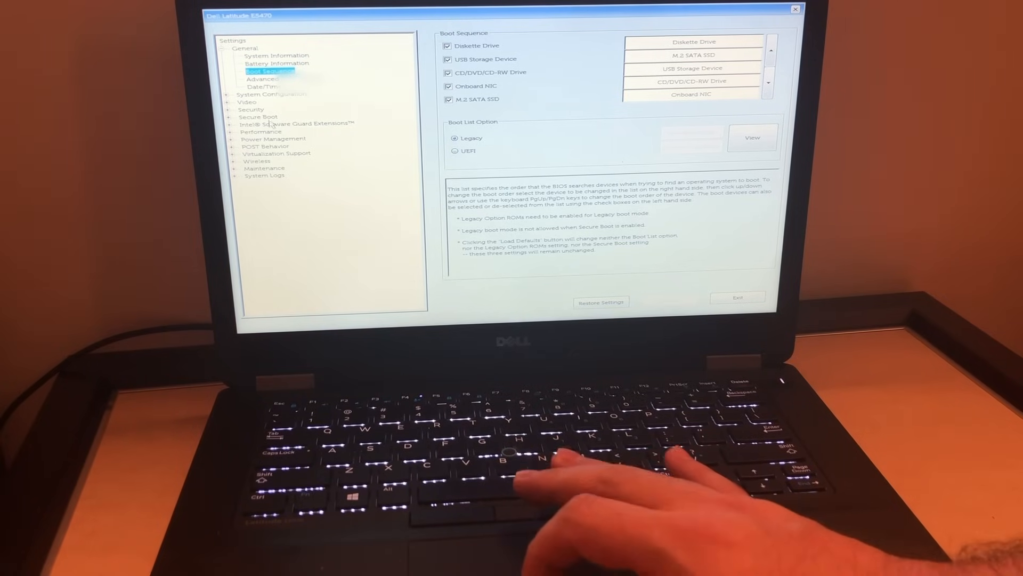
{"action": "left_click", "coordinate": [258, 117]}
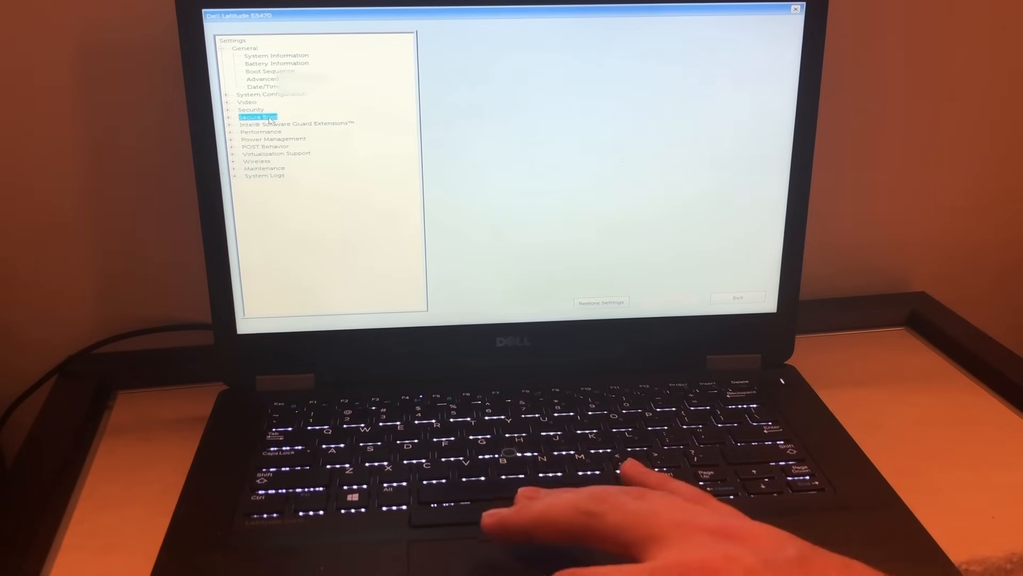
{"action": "left_click", "coordinate": [229, 117]}
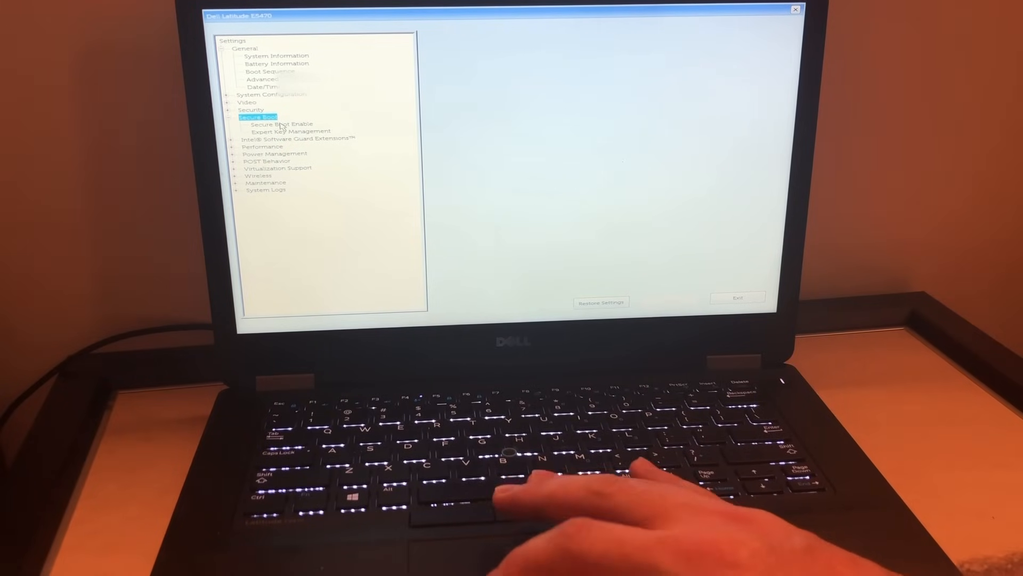
{"action": "left_click", "coordinate": [282, 124]}
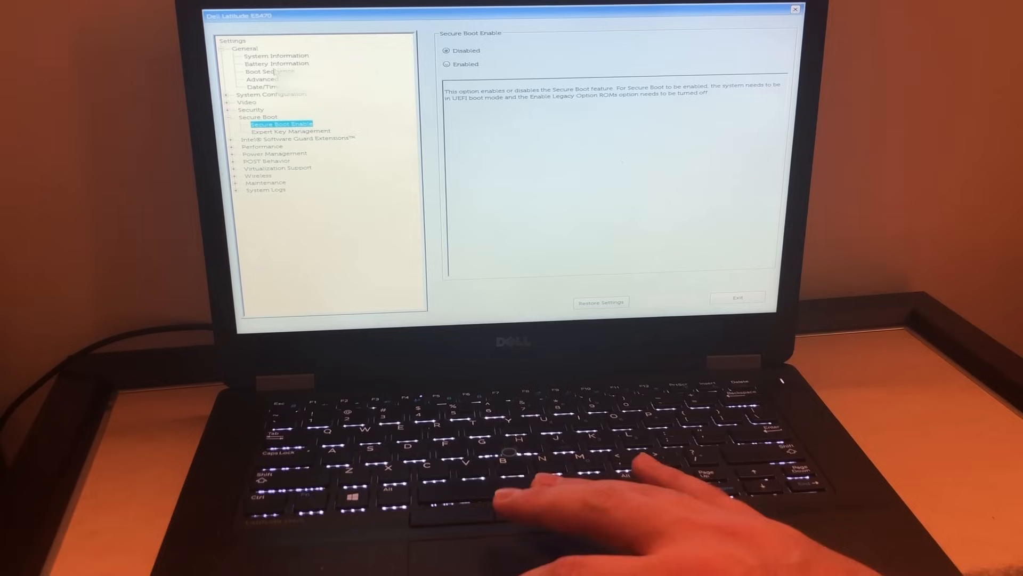
{"action": "left_click", "coordinate": [269, 71]}
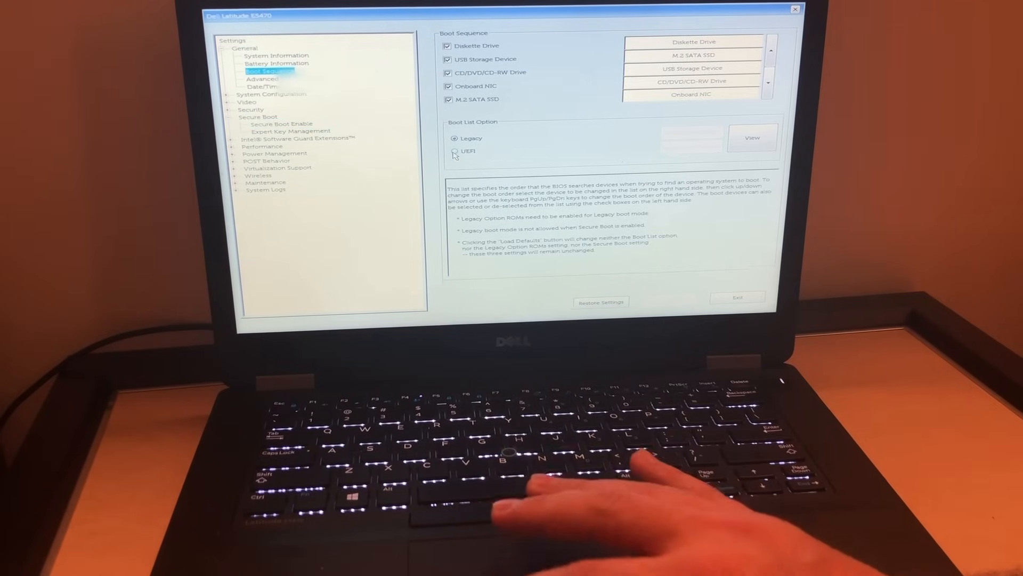
Step: Set Boot List Option to UEFI, apply, and confirm saving the change
{"action": "left_click", "coordinate": [455, 151]}
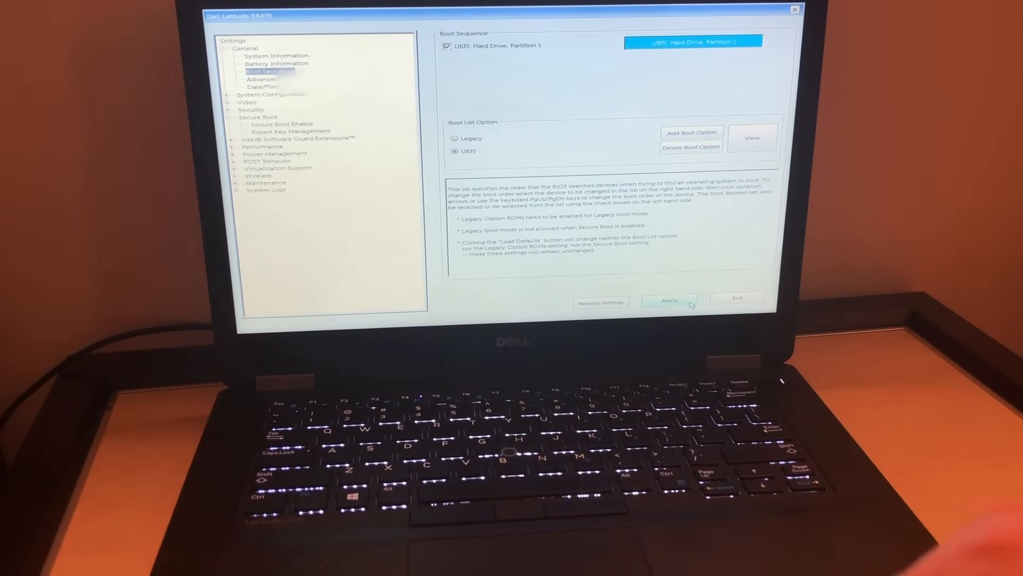
{"action": "left_click", "coordinate": [669, 302]}
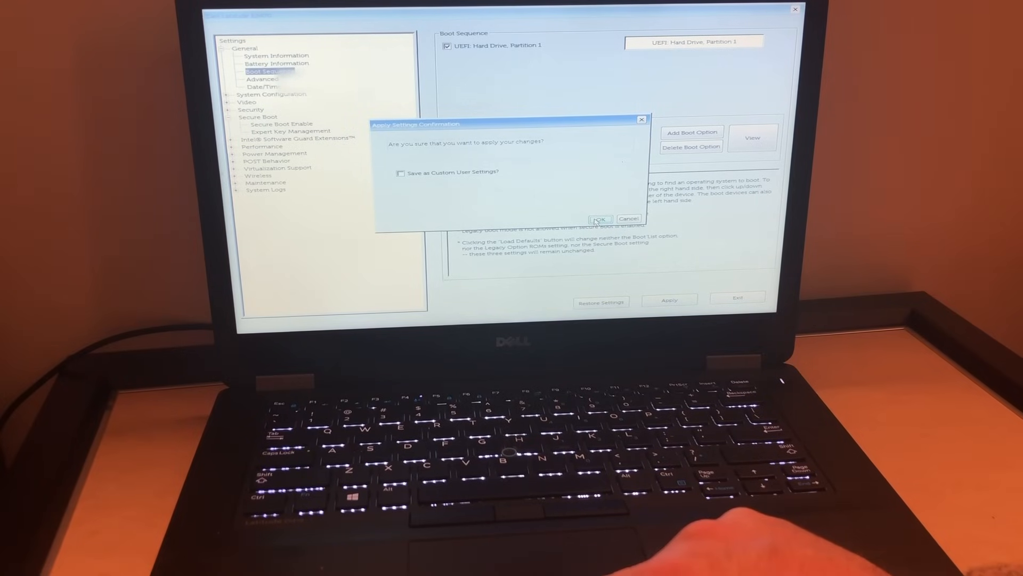
{"action": "left_click", "coordinate": [599, 218]}
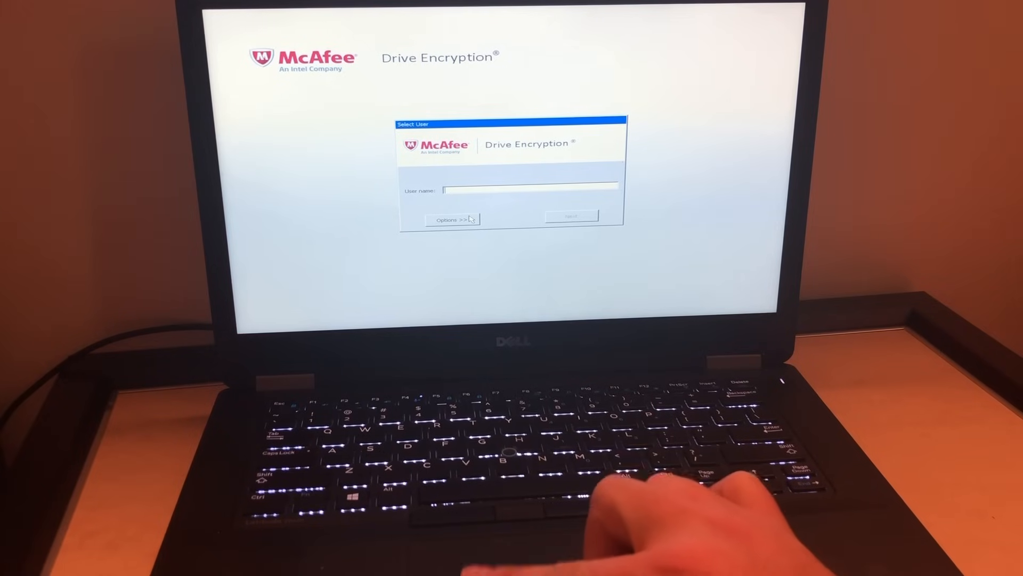
Step: Expand Options >> on the McAfee Select User prompt to show Recovery, Language and Modules
{"action": "left_click", "coordinate": [453, 218]}
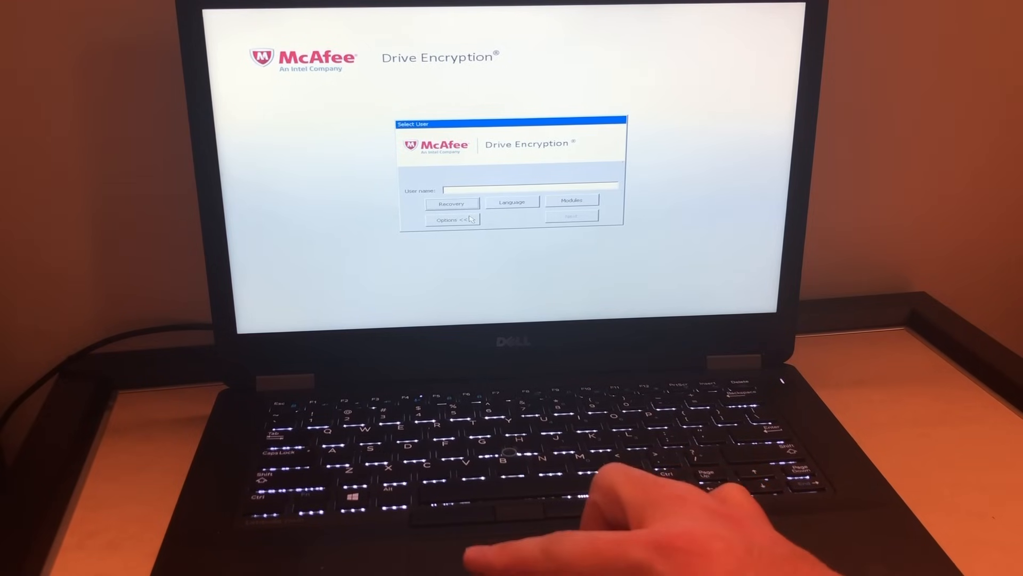